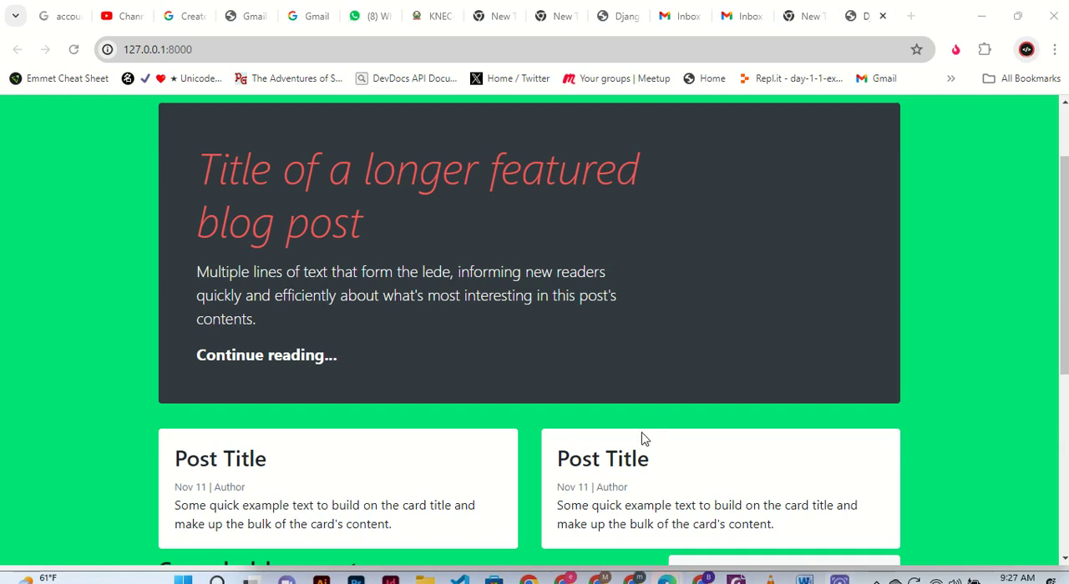
mouse_move(498, 566)
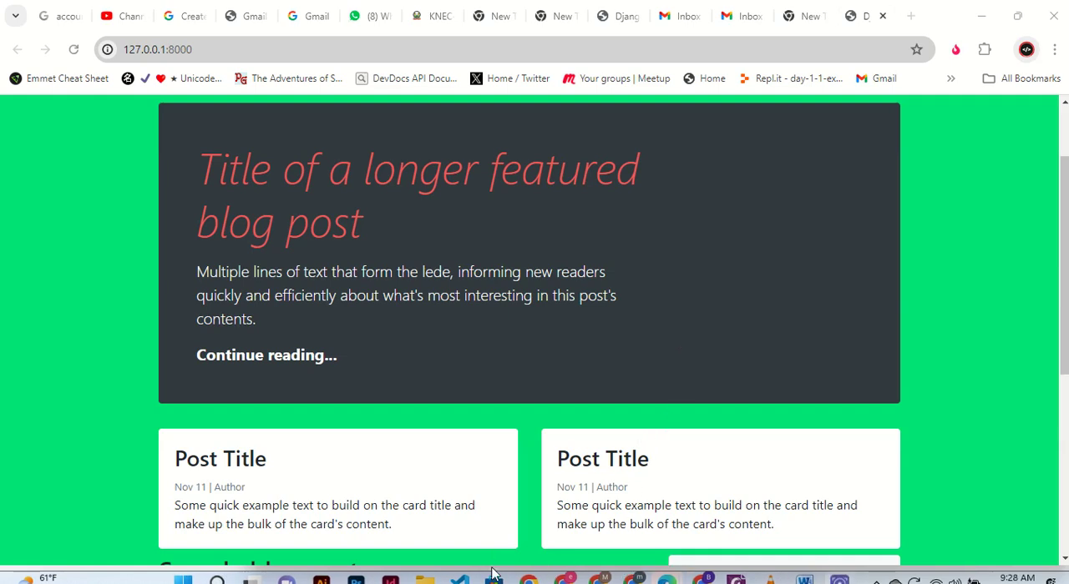
mouse_move(649, 571)
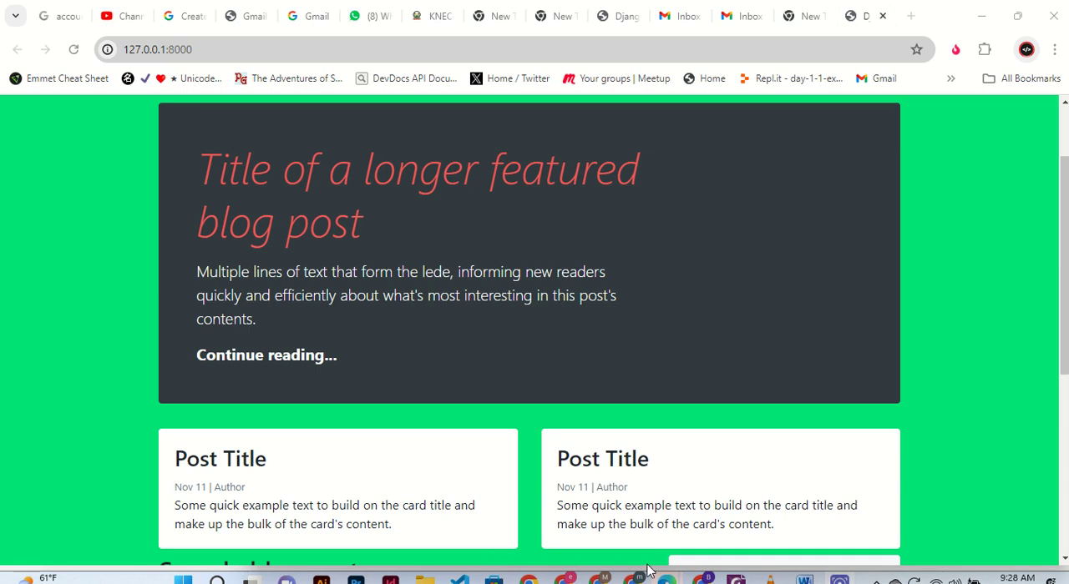
mouse_move(498, 575)
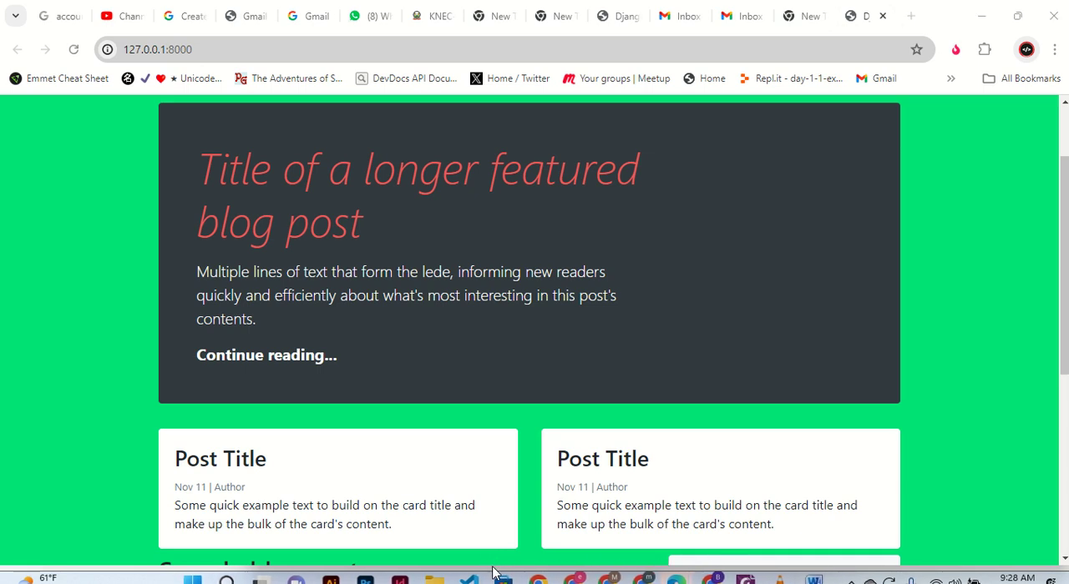
mouse_move(265, 414)
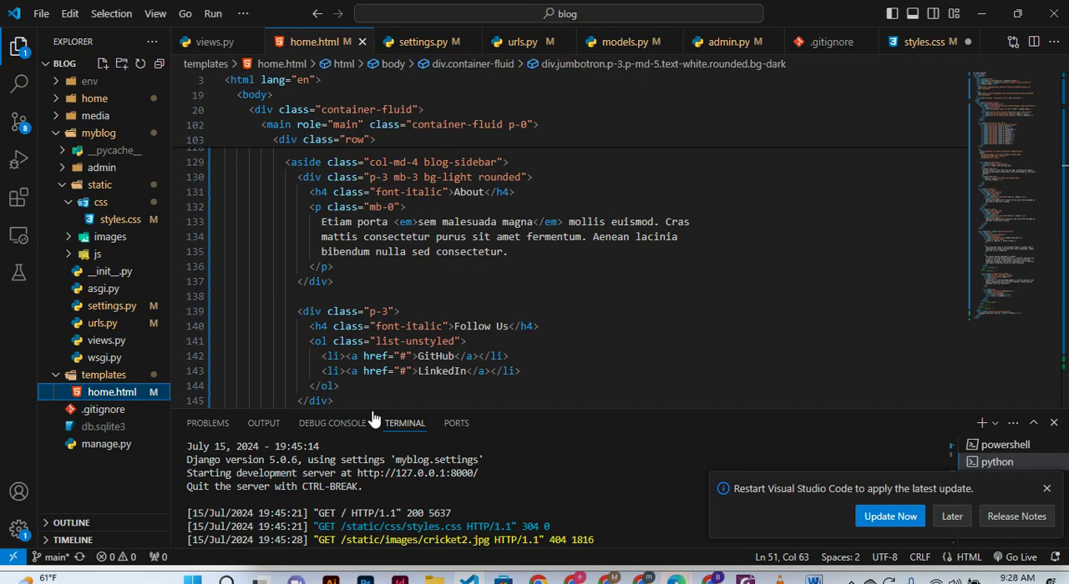
Switch from home.html to styles.css, showing its body, h1 and .container-fluid rules.
scroll("up", 3)
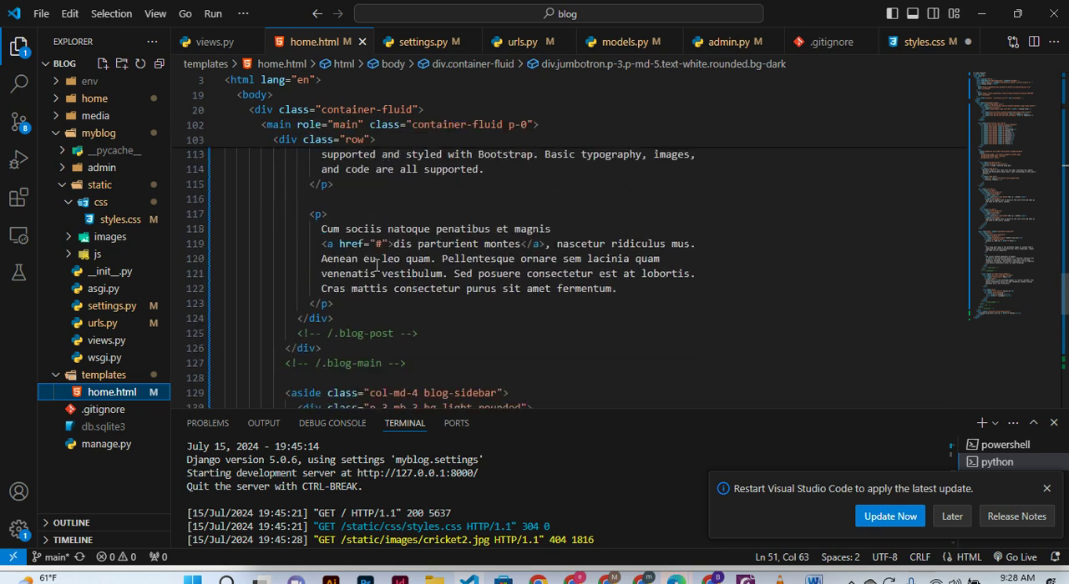
scroll("up", 3)
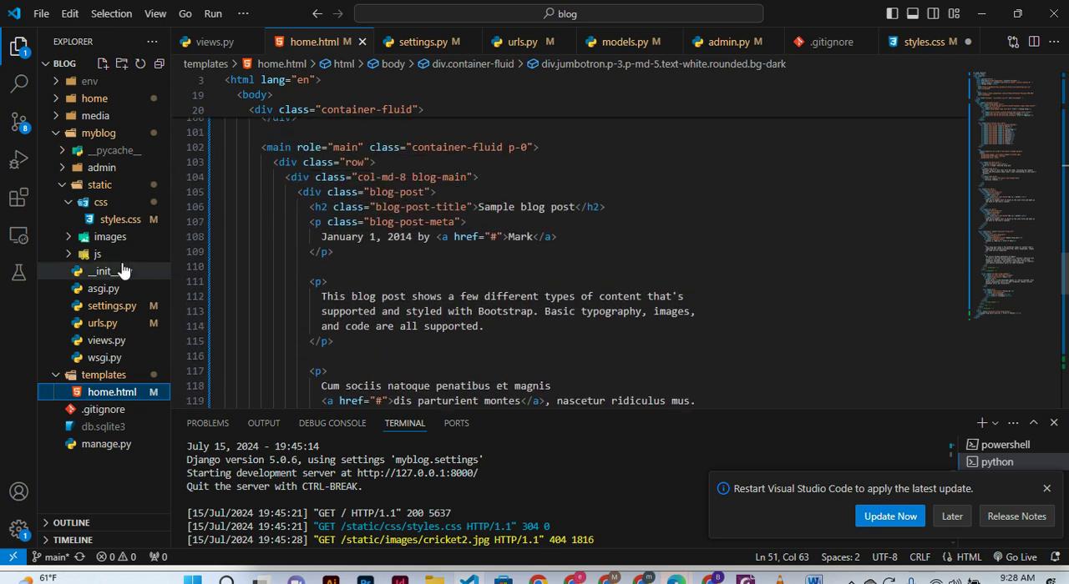
left_click(922, 42)
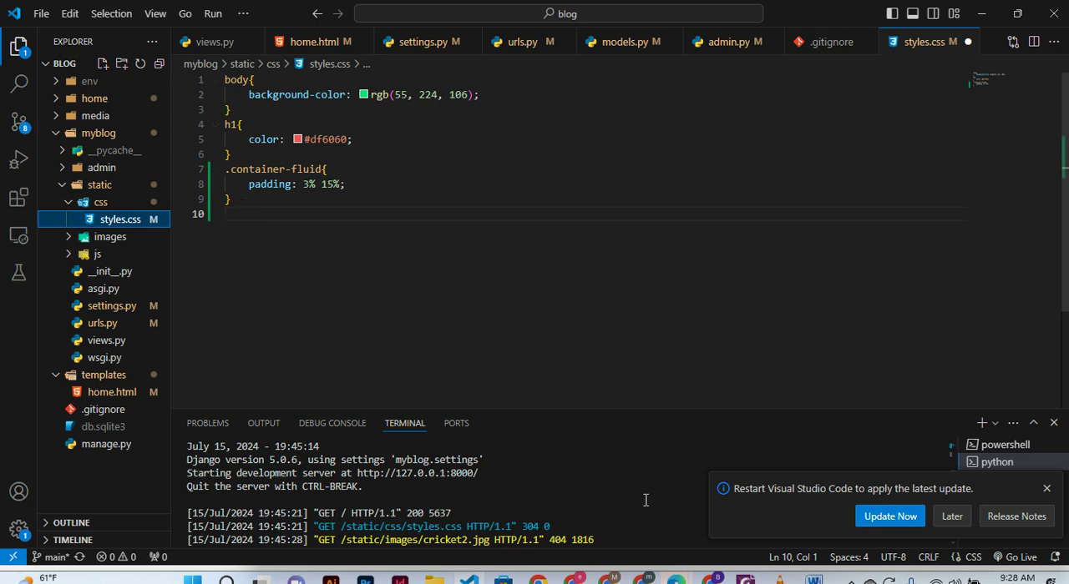
mouse_move(815, 578)
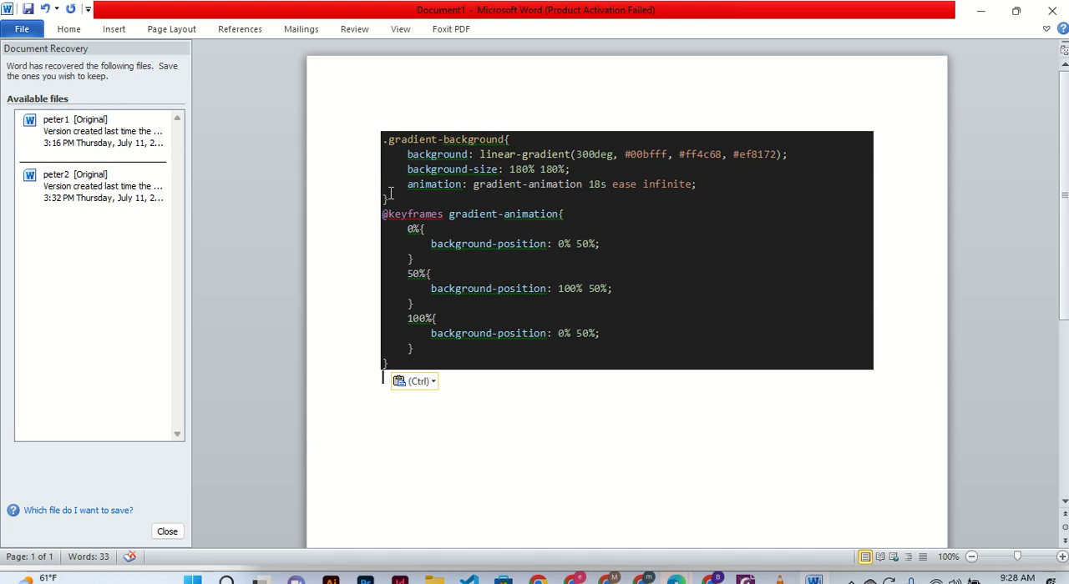
mouse_move(507, 142)
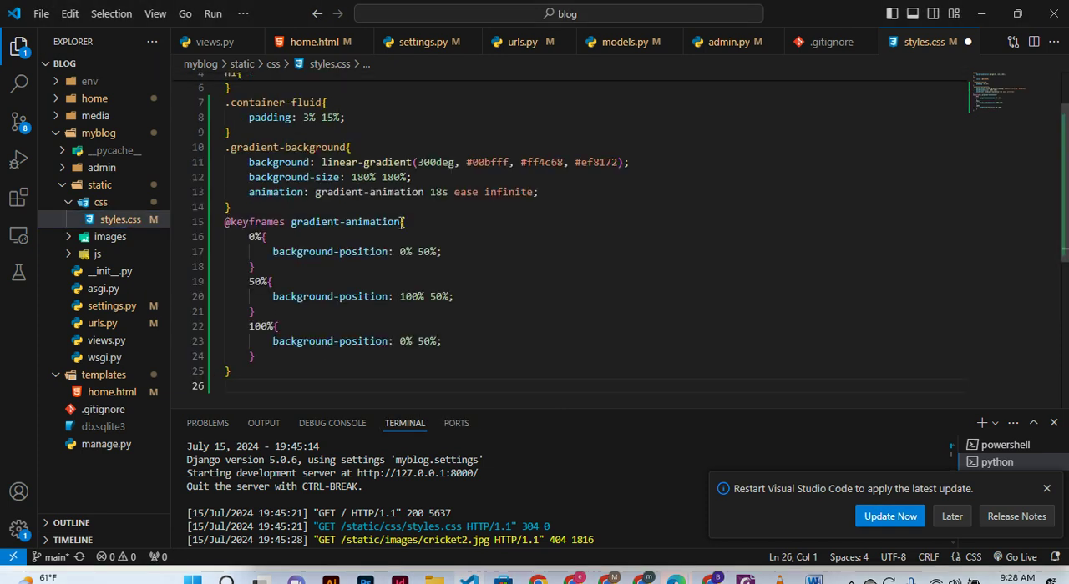
scroll("up", 3)
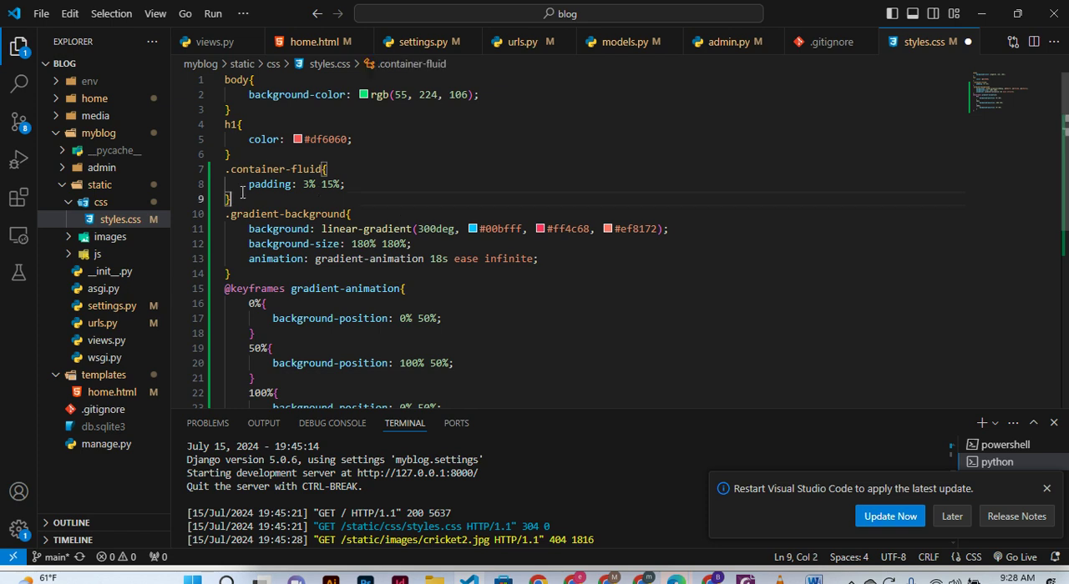
scroll("down", 3)
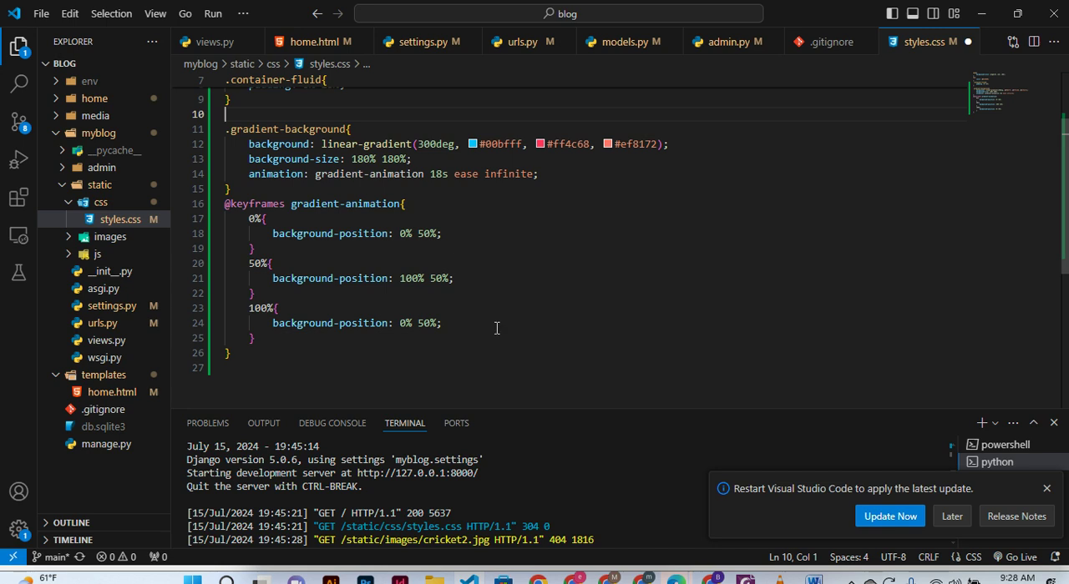
scroll("up", 3)
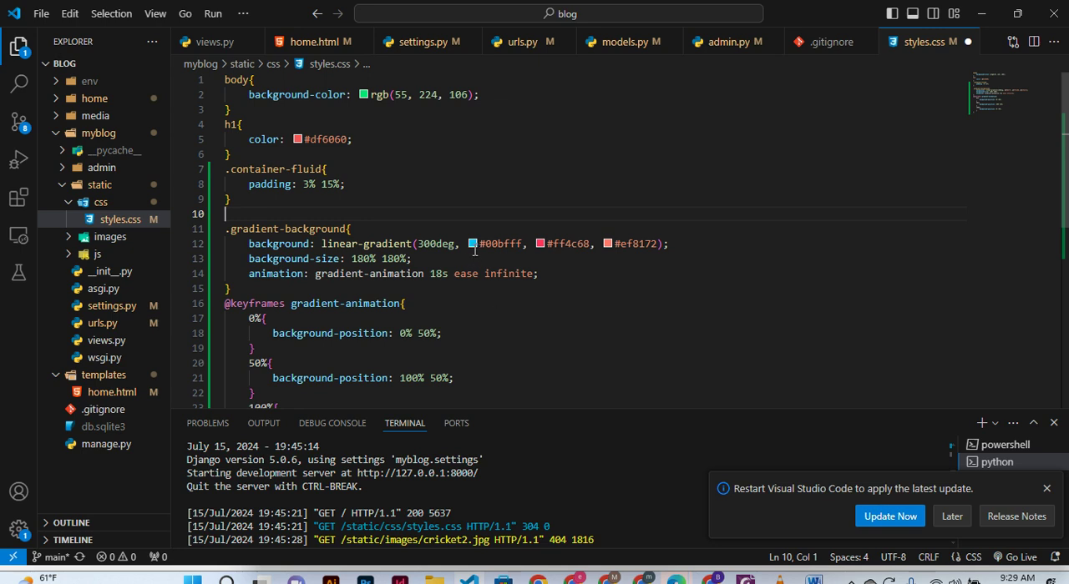
left_click(474, 243)
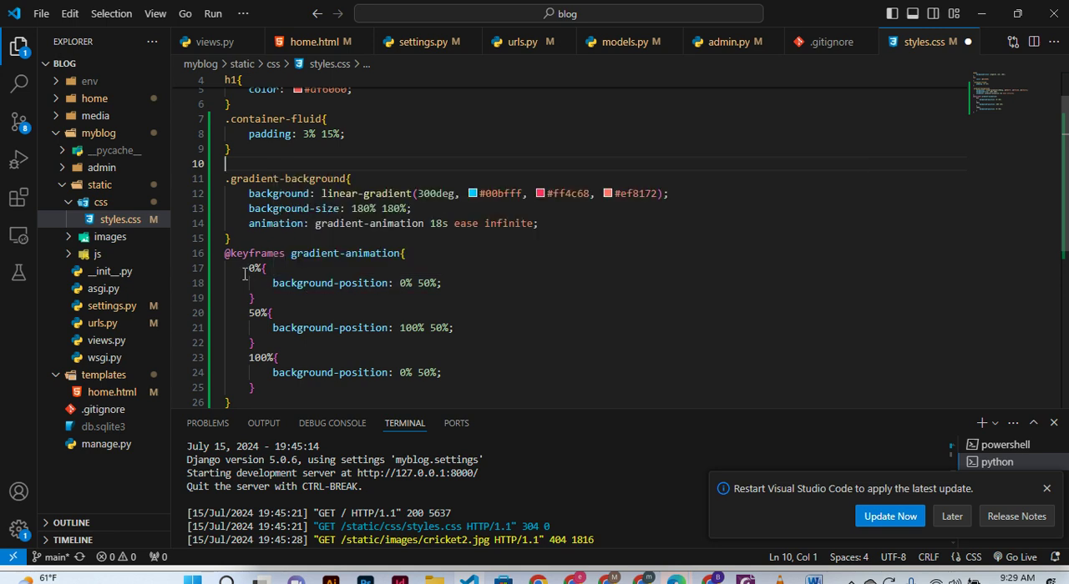
mouse_move(287, 310)
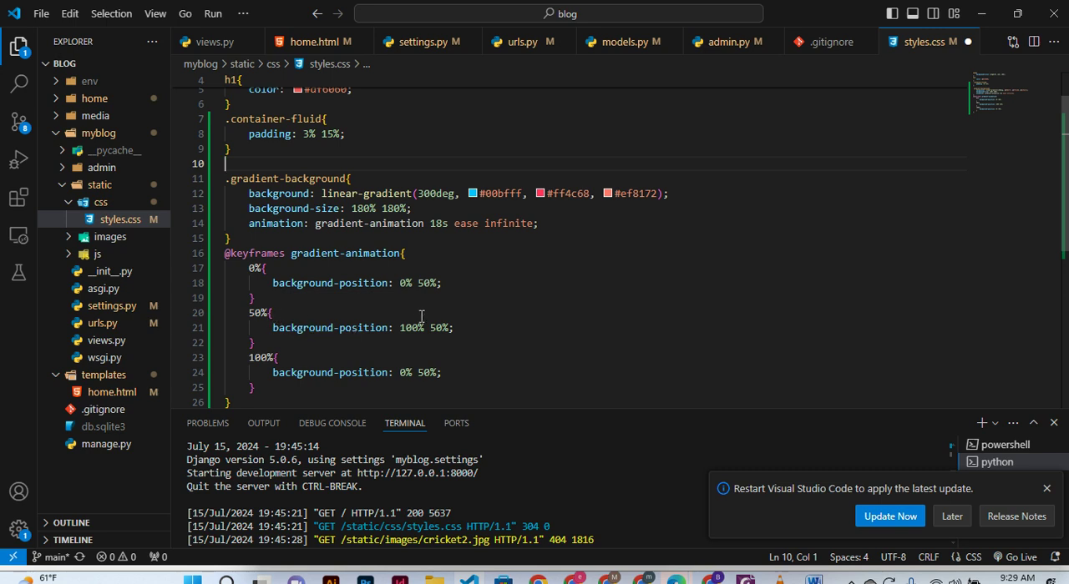
mouse_move(555, 194)
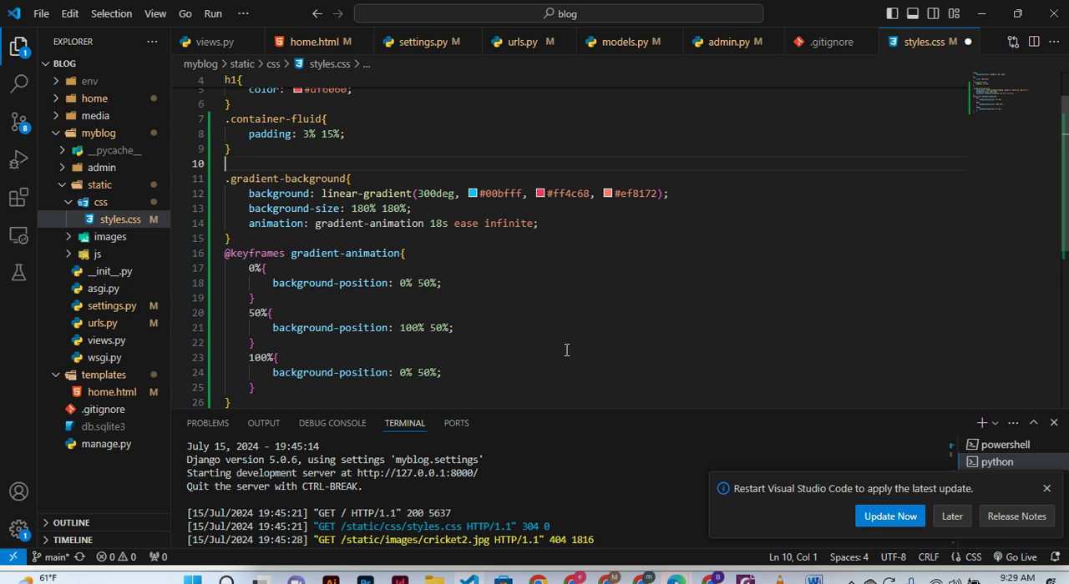
mouse_move(621, 197)
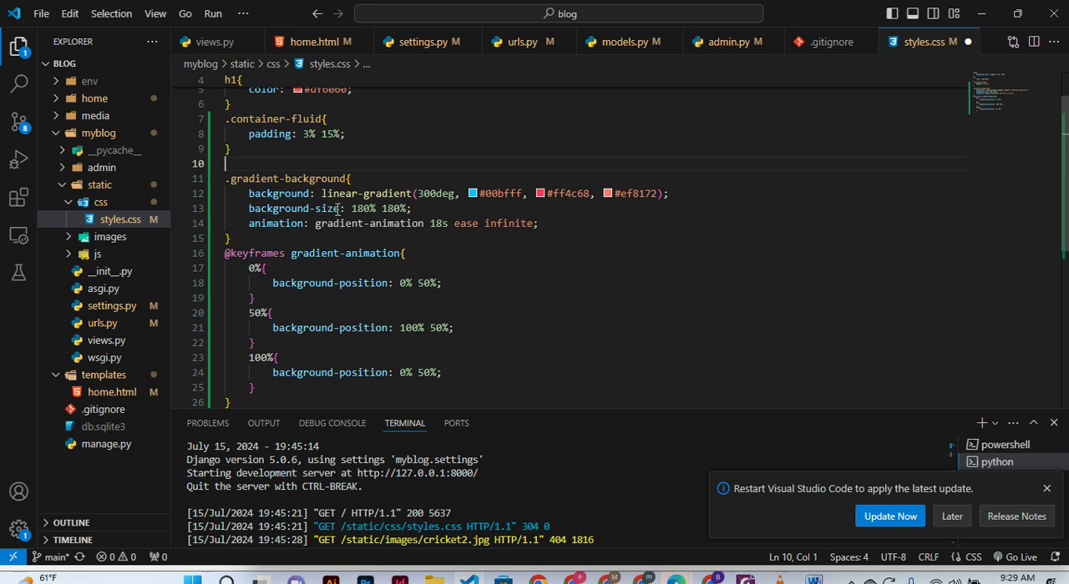
mouse_move(366, 207)
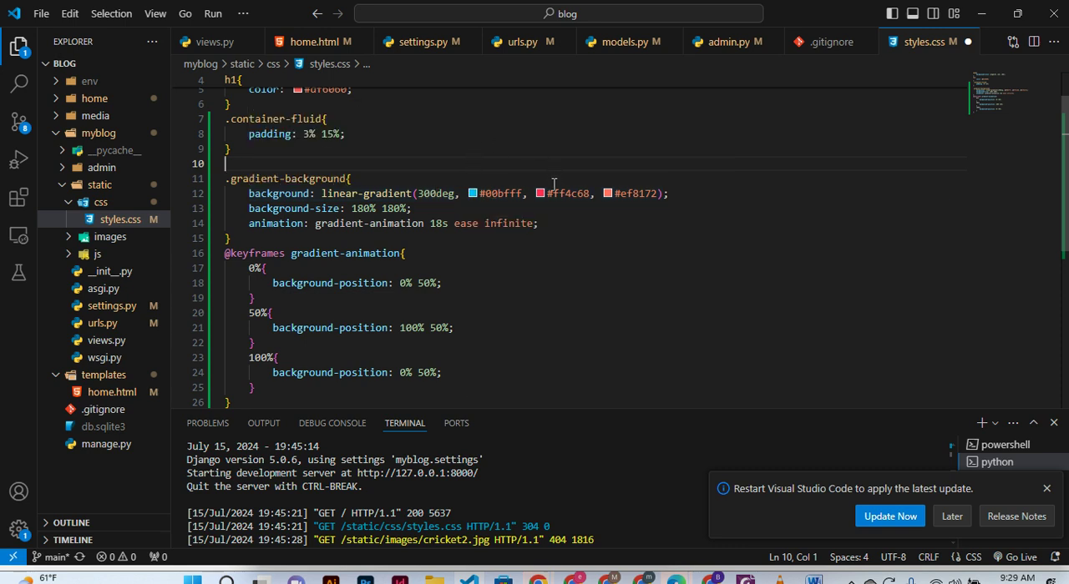
mouse_move(533, 160)
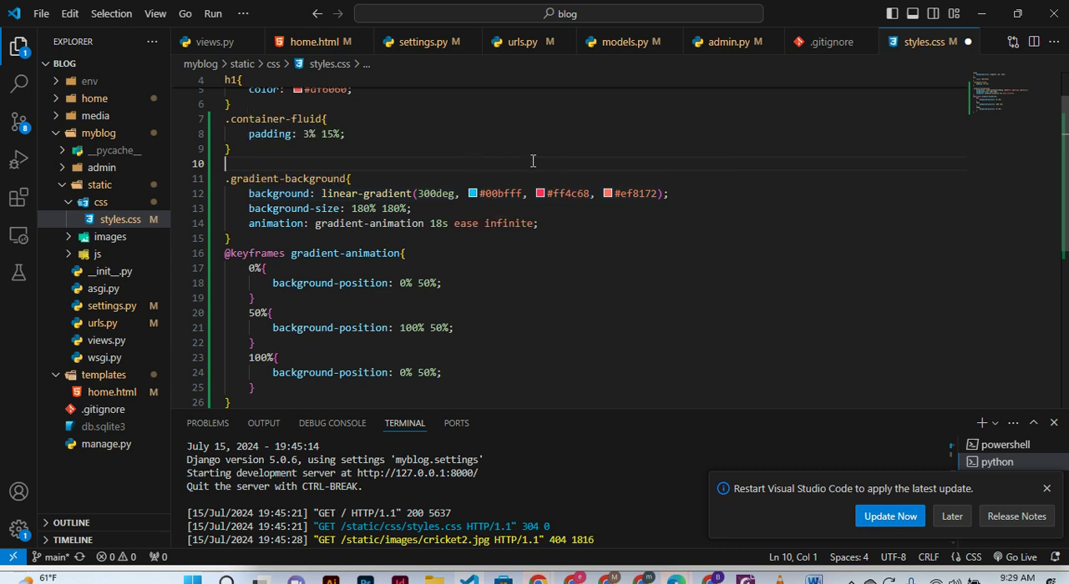